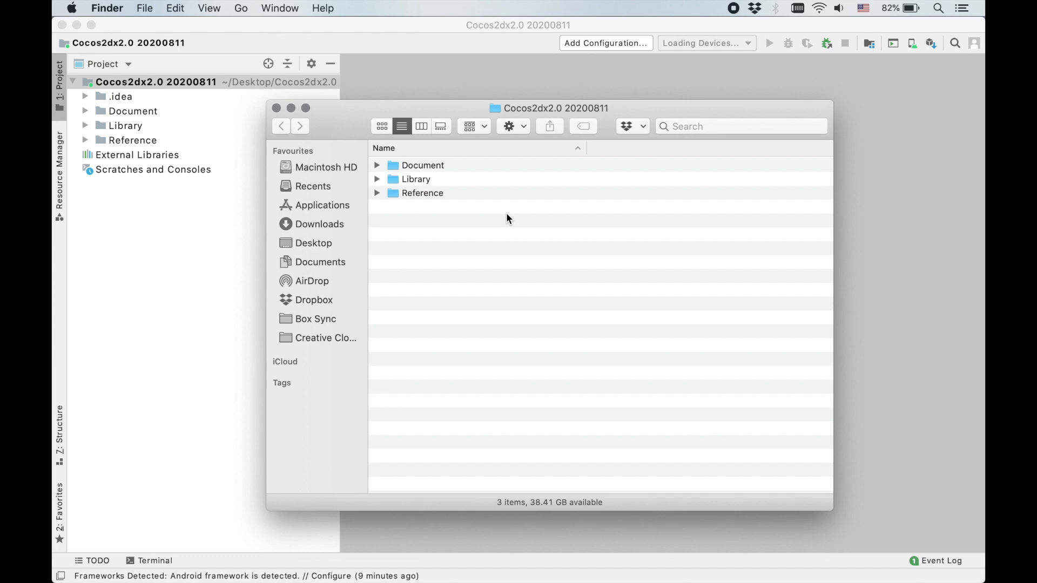
{"action": "mouse_move", "coordinate": [389, 198]}
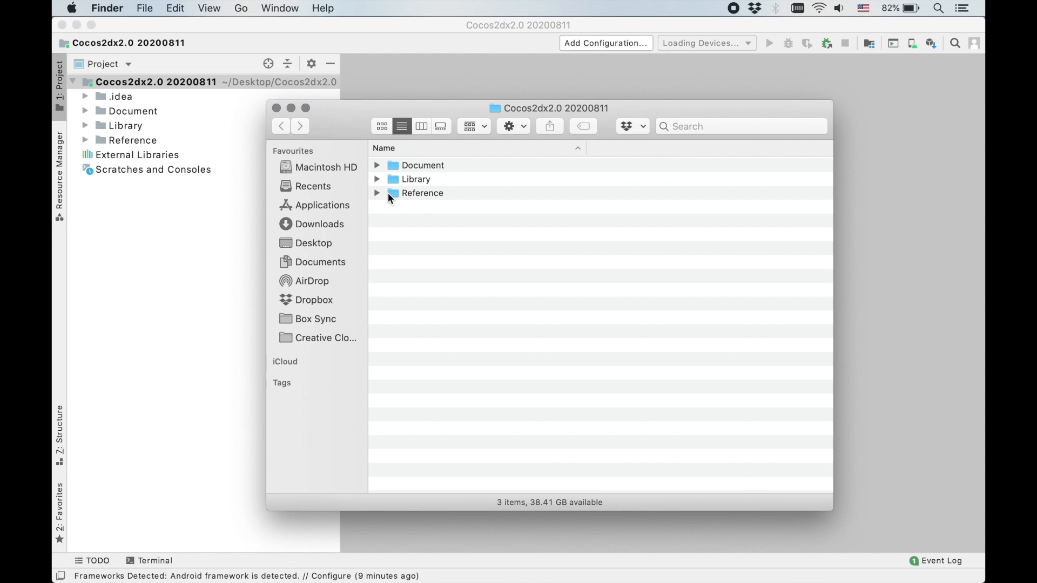
Browse the Reference folder to locate the DemoAT sample project
{"action": "left_click", "coordinate": [376, 194]}
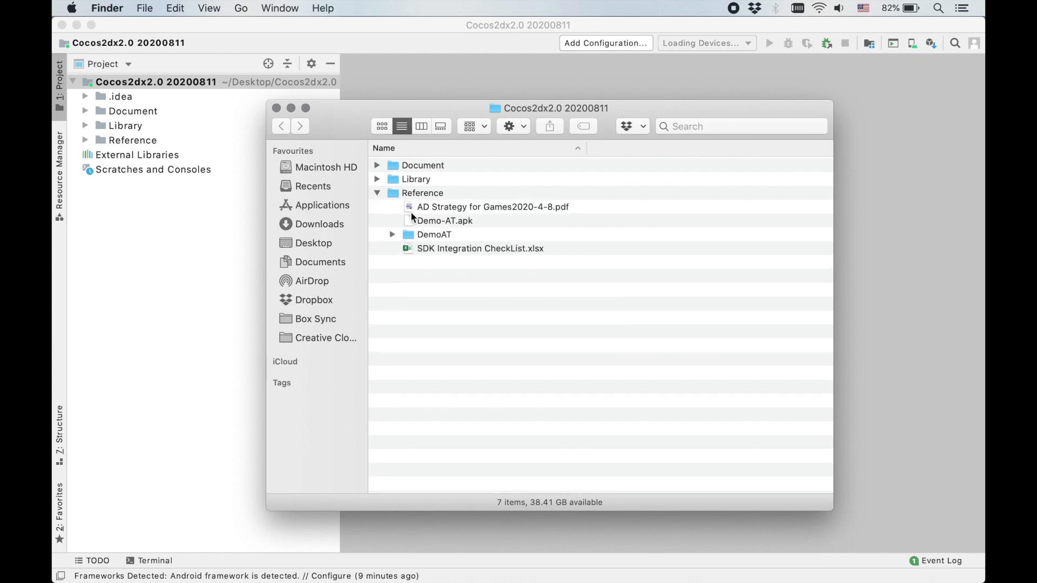
{"action": "left_click", "coordinate": [433, 233]}
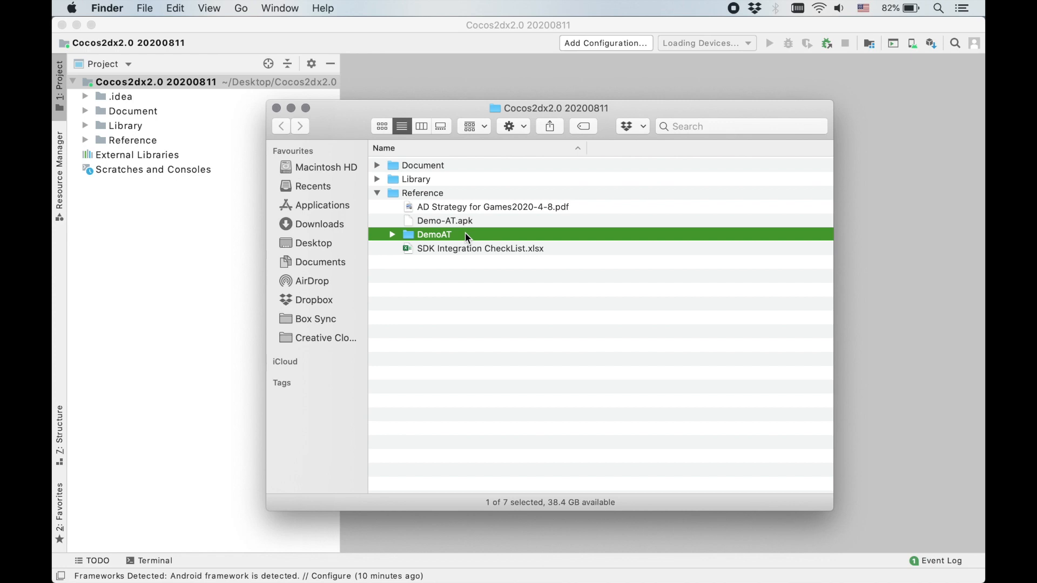
{"action": "mouse_move", "coordinate": [377, 198]}
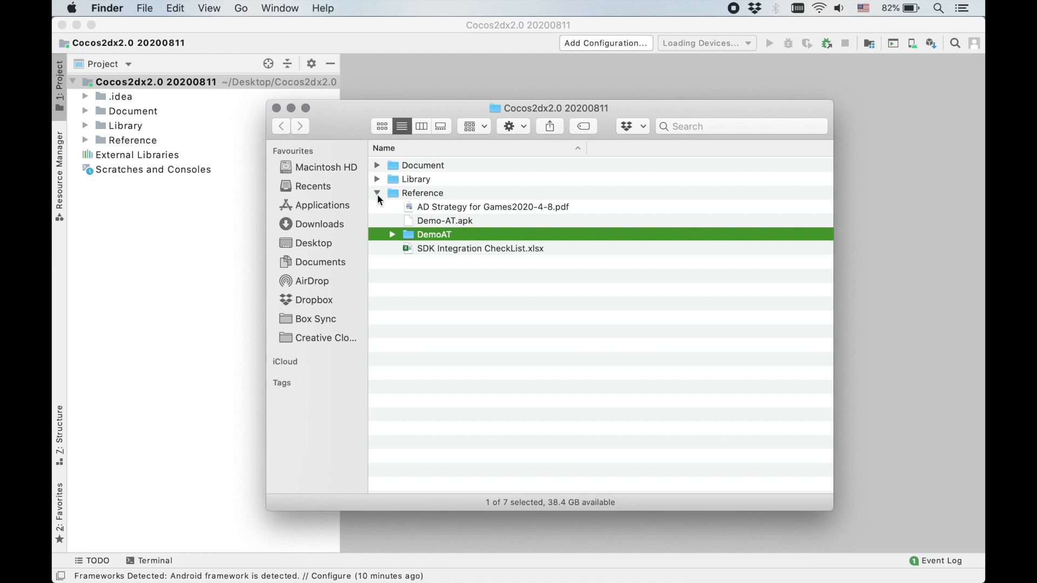
{"action": "left_click", "coordinate": [376, 192]}
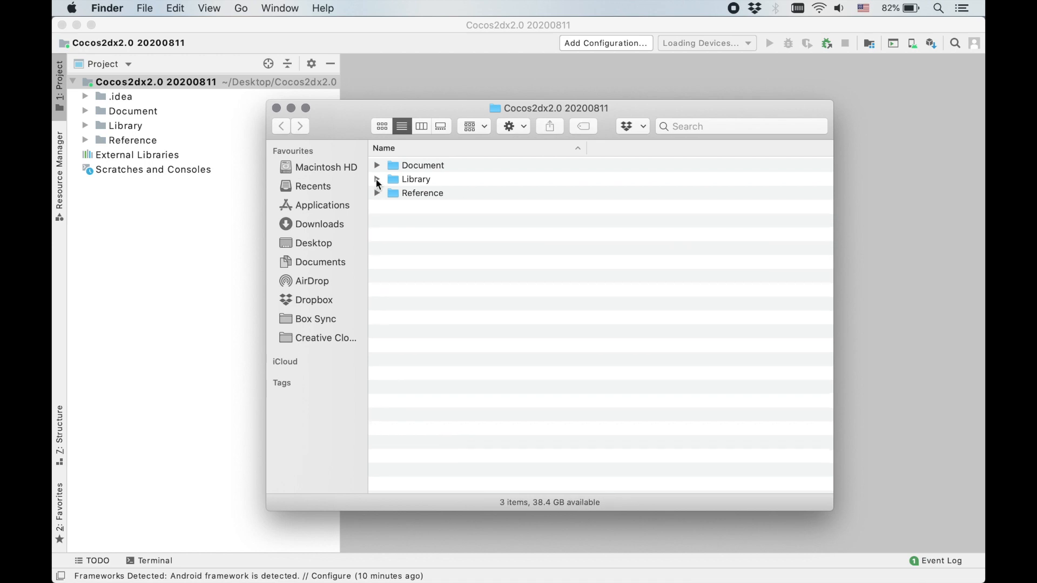
Inspect the SDK Library's jar and res folders, then return to Android Studio
{"action": "left_click", "coordinate": [377, 179]}
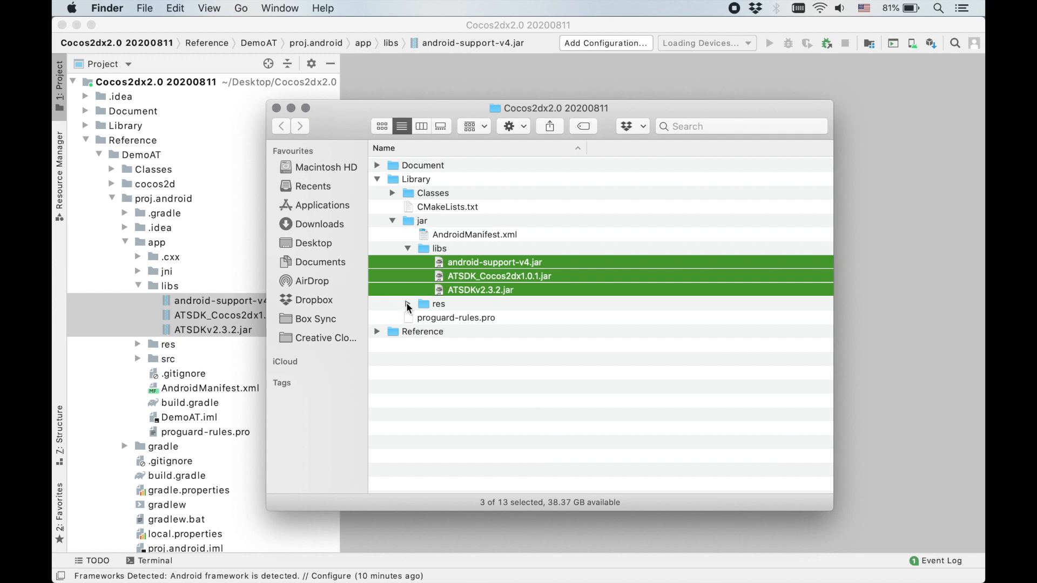
{"action": "left_click", "coordinate": [408, 304]}
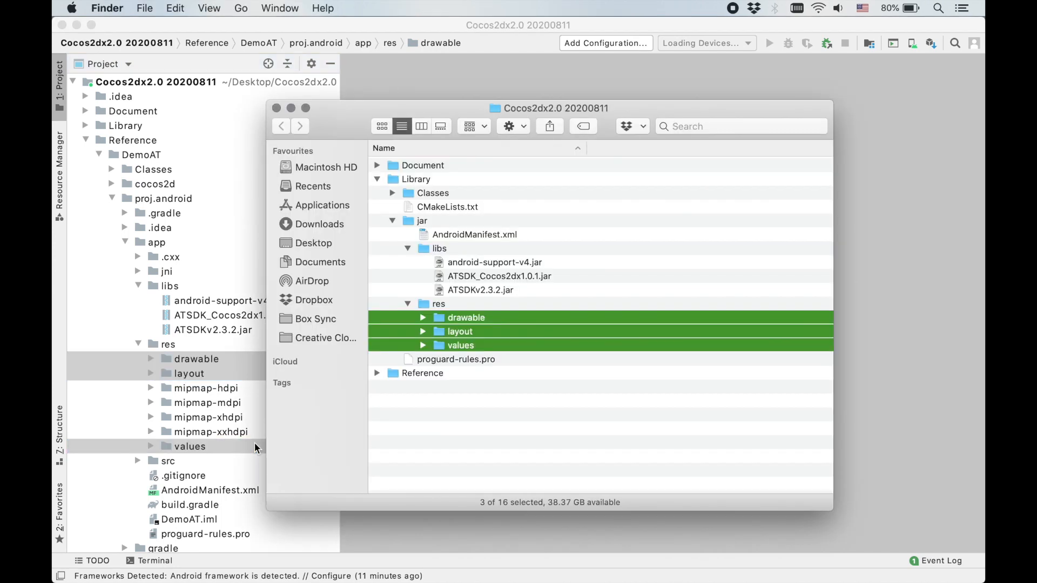
{"action": "left_click", "coordinate": [392, 193]}
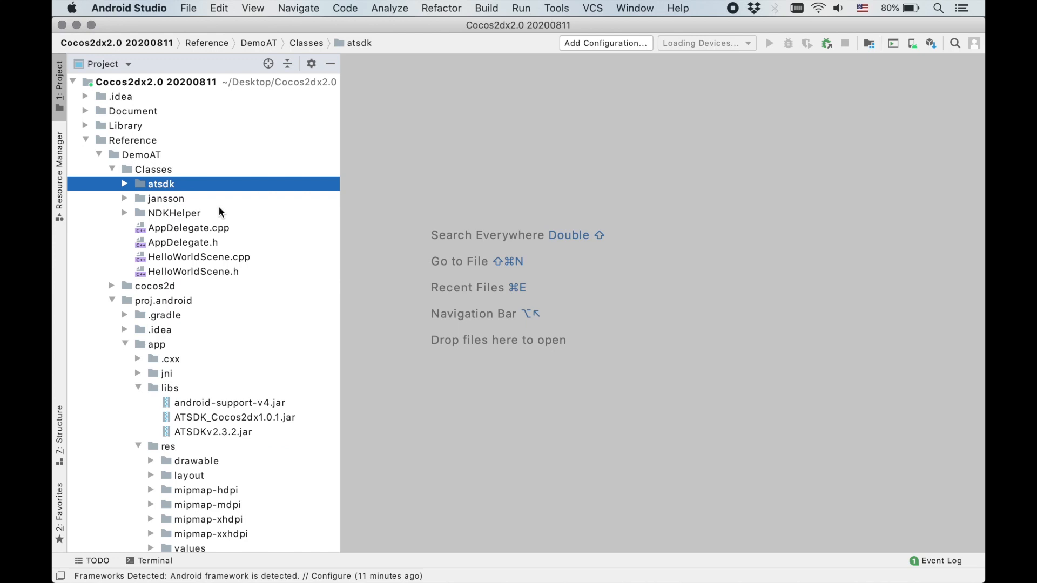
Open DemoAT's CMakeLists.txt listing atsdk, NDKHelper and jansson sources and headers
{"action": "left_click", "coordinate": [174, 212]}
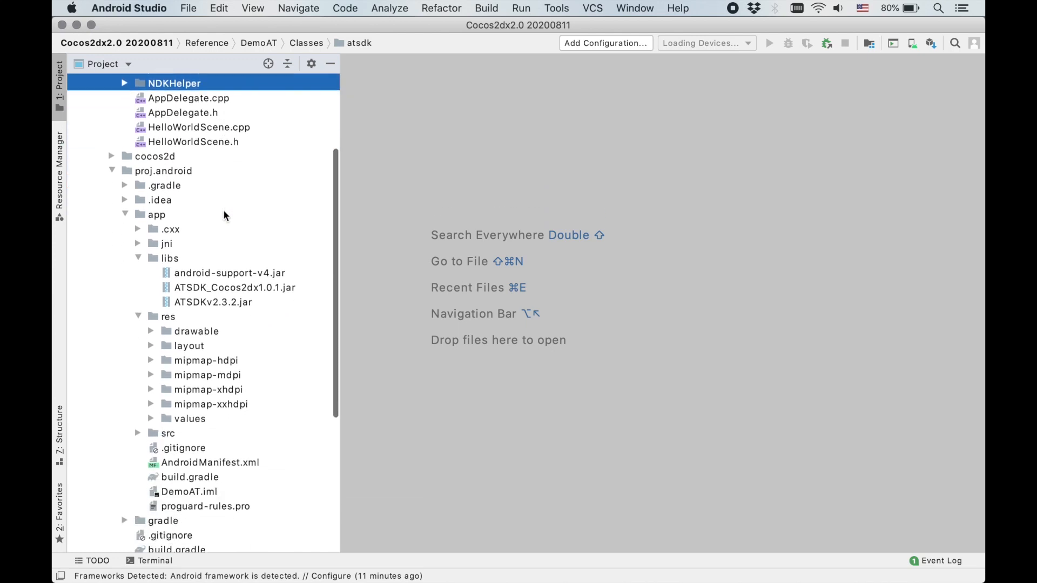
{"action": "scroll", "scroll_direction": "down", "scroll_amount": 3}
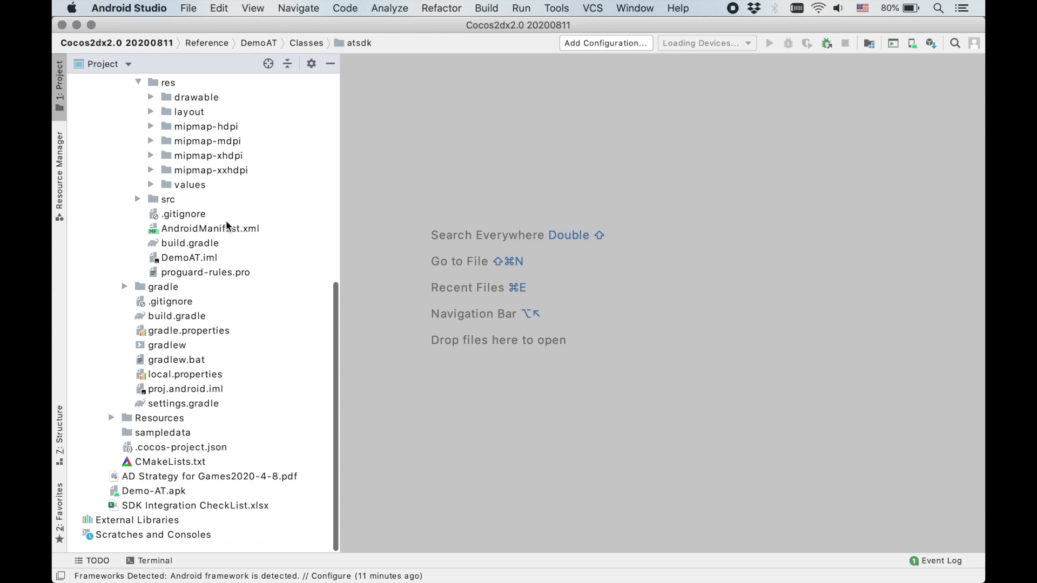
{"action": "left_click", "coordinate": [171, 462]}
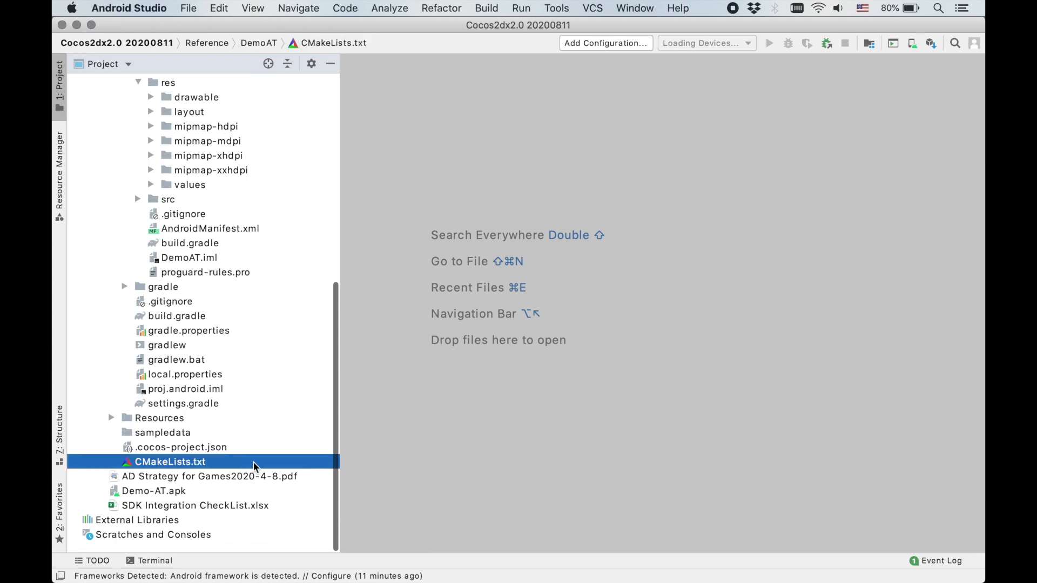
{"action": "double_click", "coordinate": [169, 461]}
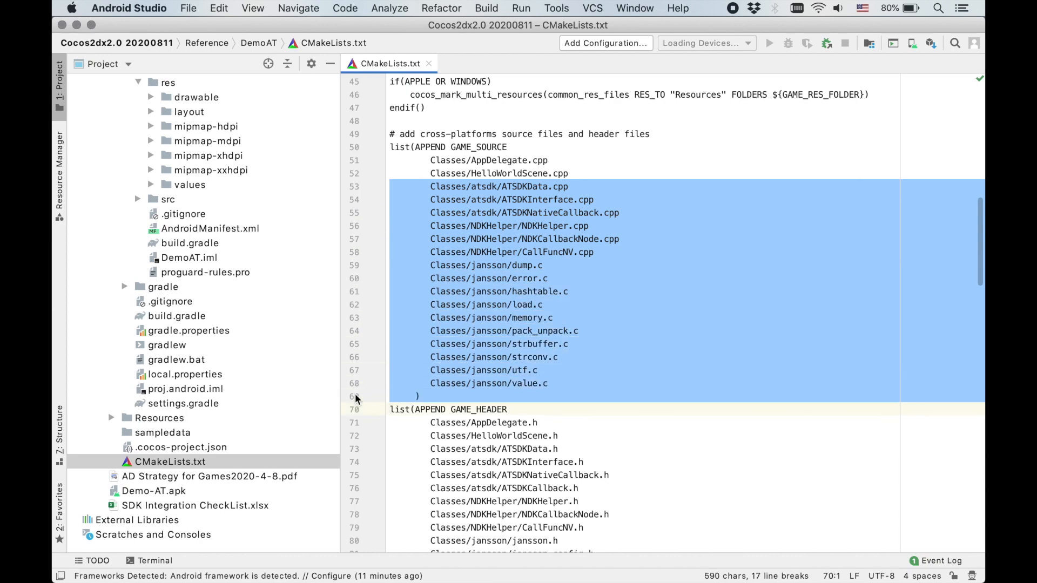
{"action": "scroll", "scroll_direction": "down", "scroll_amount": 3}
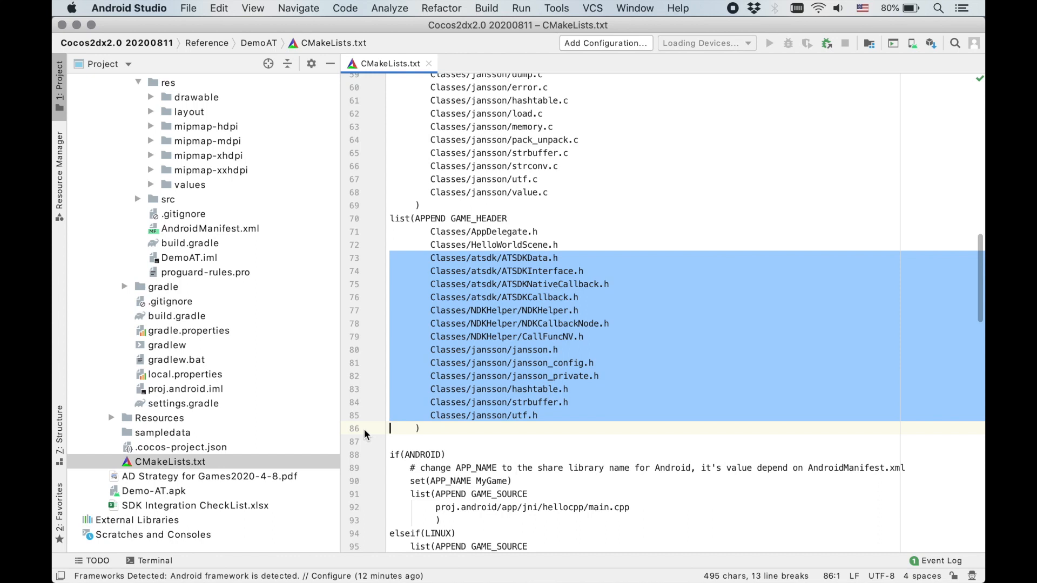
{"action": "left_click", "coordinate": [206, 271]}
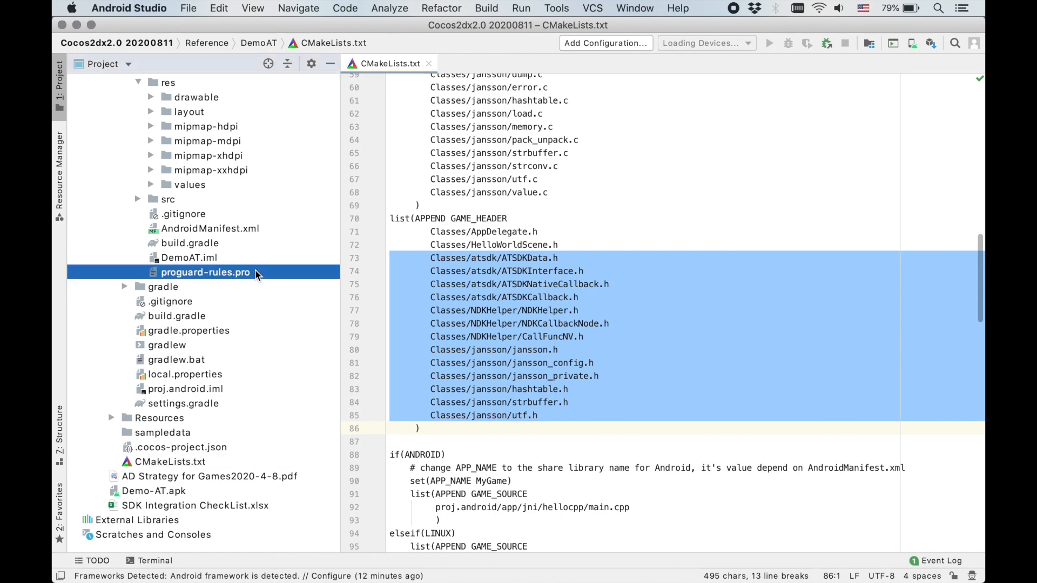
Keep com.apptutti.sdk and androidx.core in proguard-rules.pro, then open AppActivity.java
{"action": "double_click", "coordinate": [205, 272]}
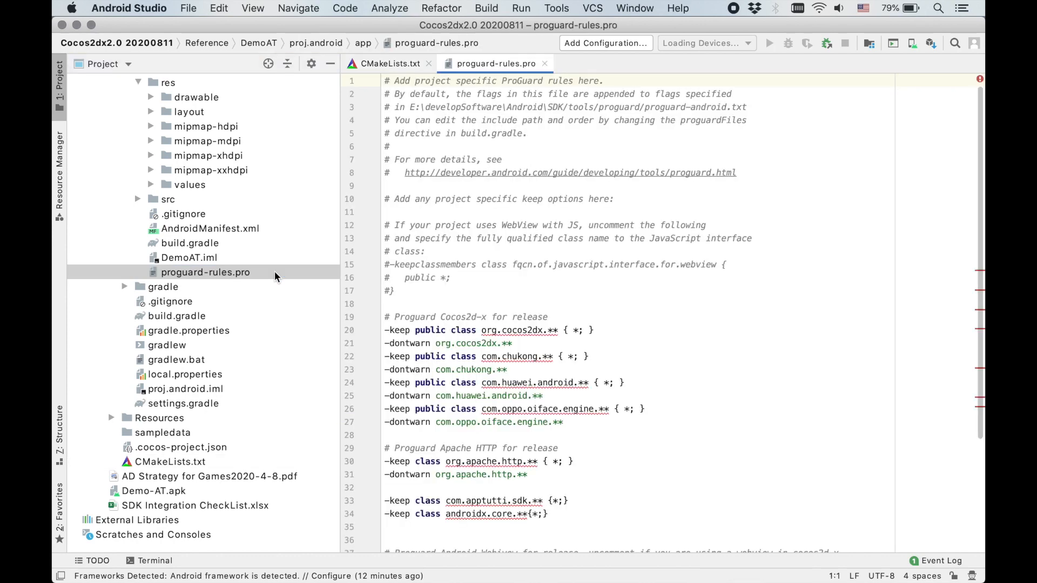
{"action": "scroll", "scroll_direction": "down", "scroll_amount": 3}
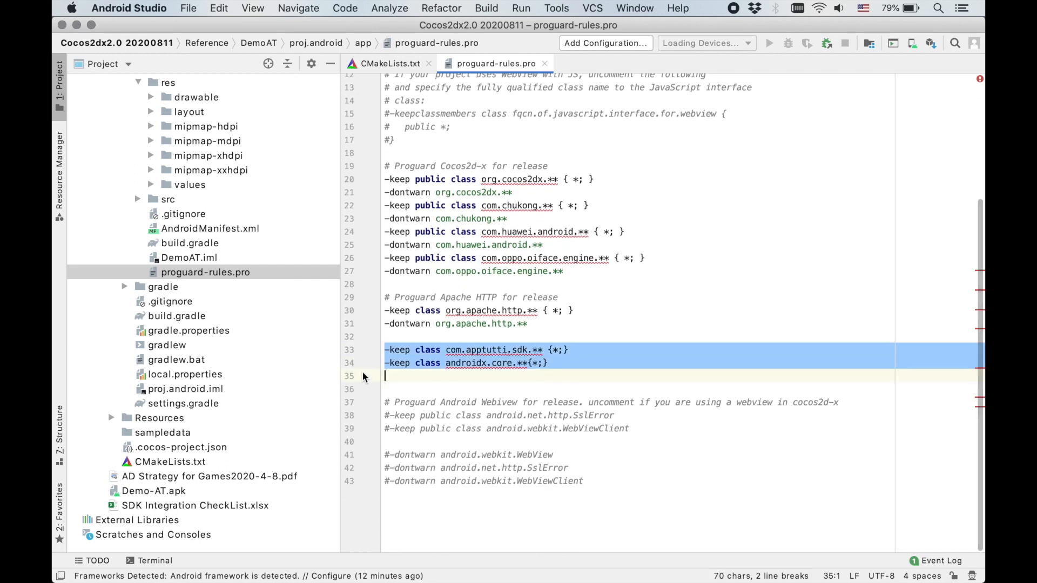
{"action": "left_click", "coordinate": [168, 199]}
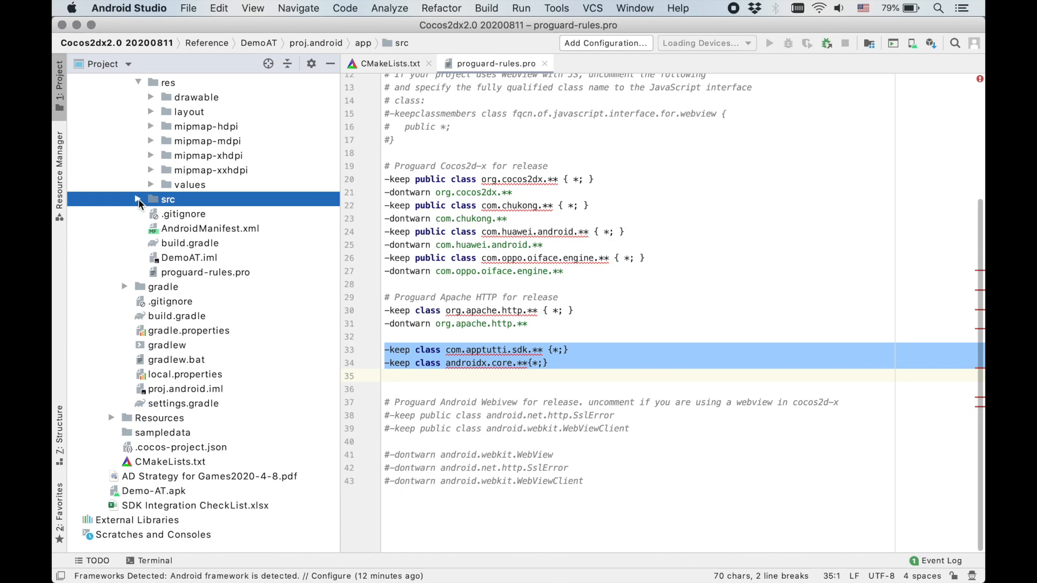
{"action": "double_click", "coordinate": [252, 257]}
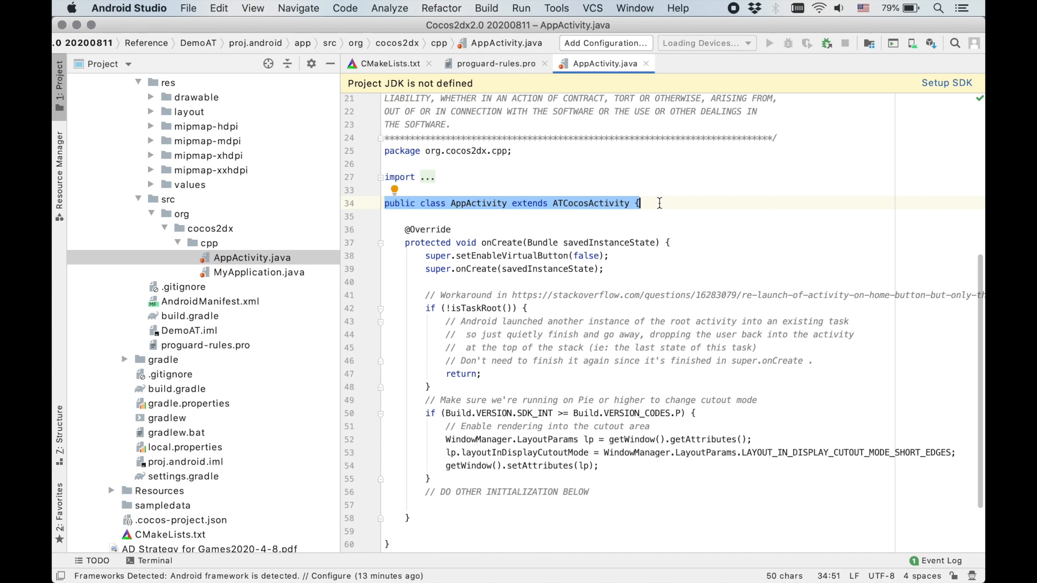
{"action": "mouse_move", "coordinate": [330, 245]}
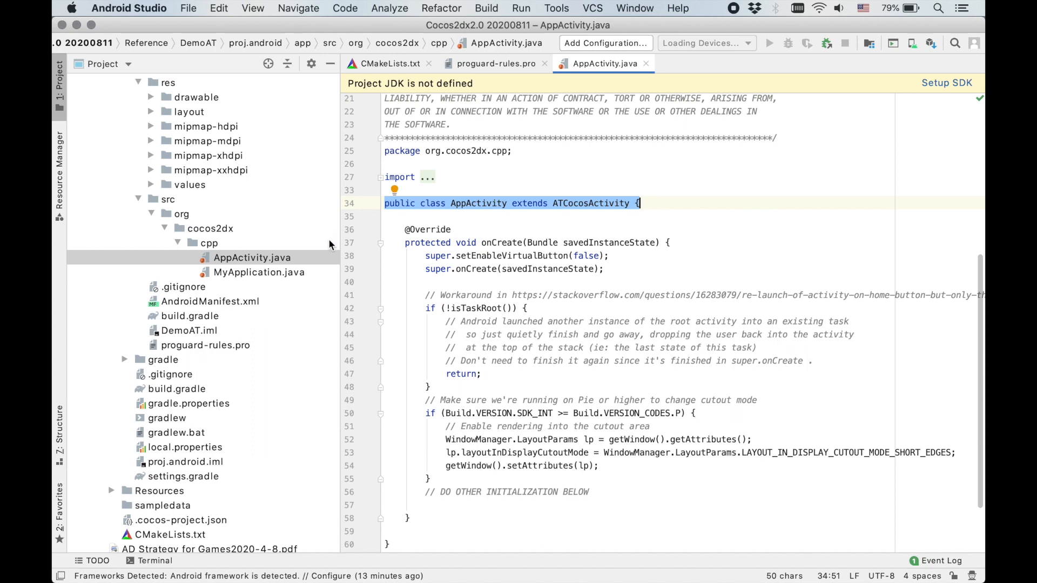
Set the manifest's SplashActivity launcher and AT_Game_Application meta-data to MyApplication
{"action": "left_click", "coordinate": [260, 272]}
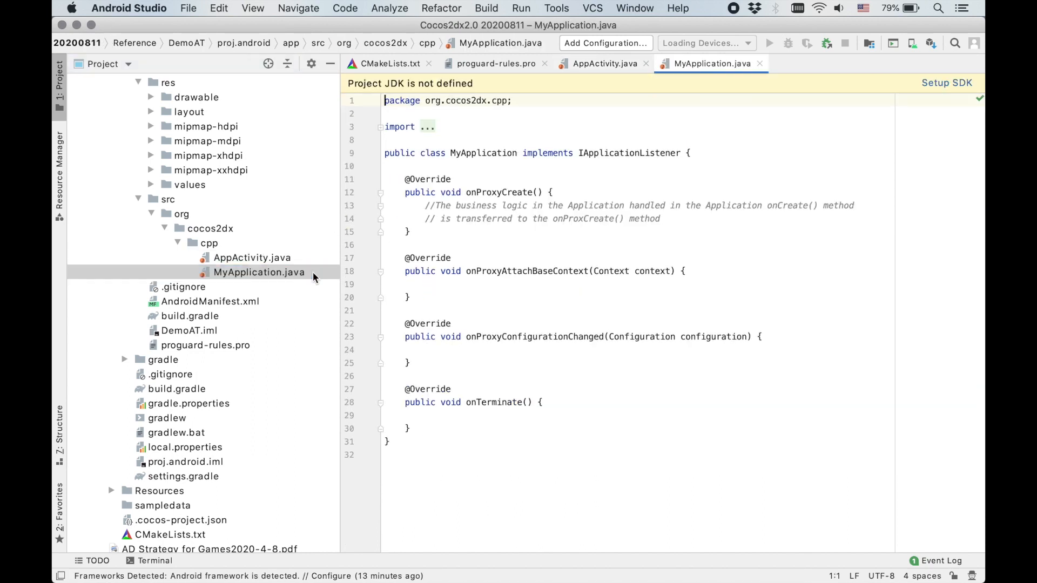
{"action": "mouse_move", "coordinate": [367, 156]}
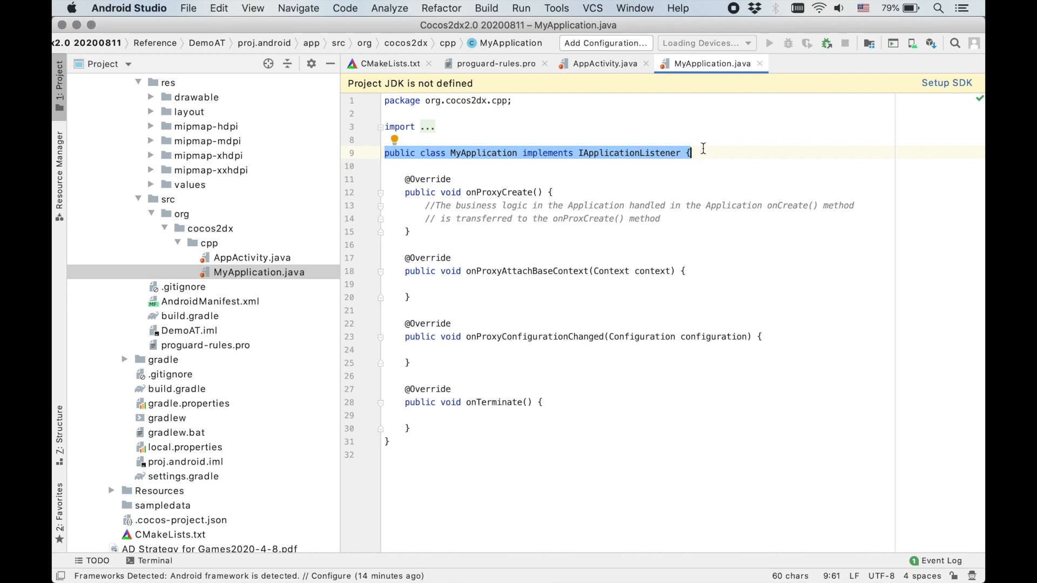
{"action": "double_click", "coordinate": [210, 300]}
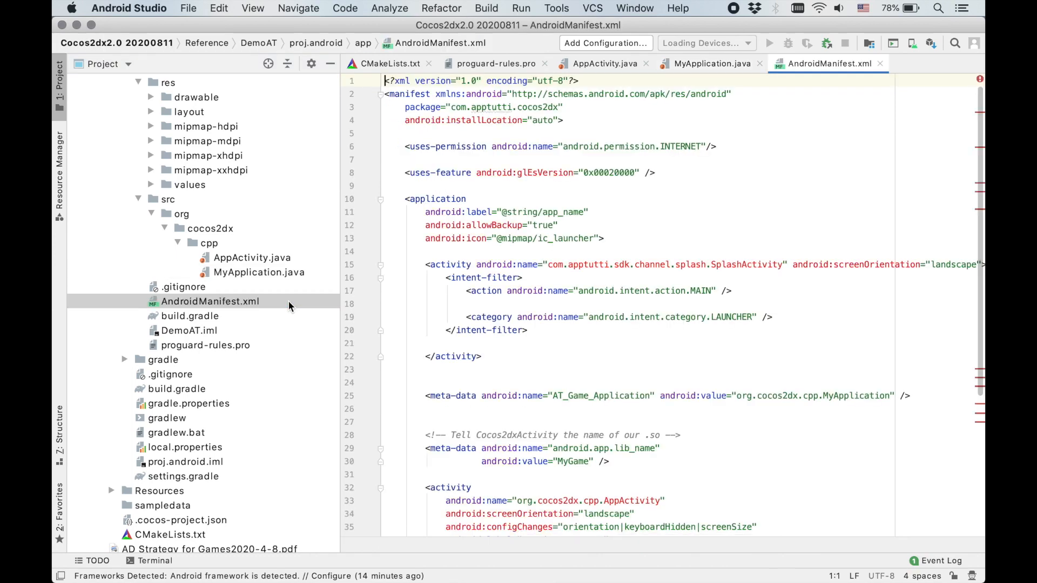
{"action": "left_click", "coordinate": [595, 395]}
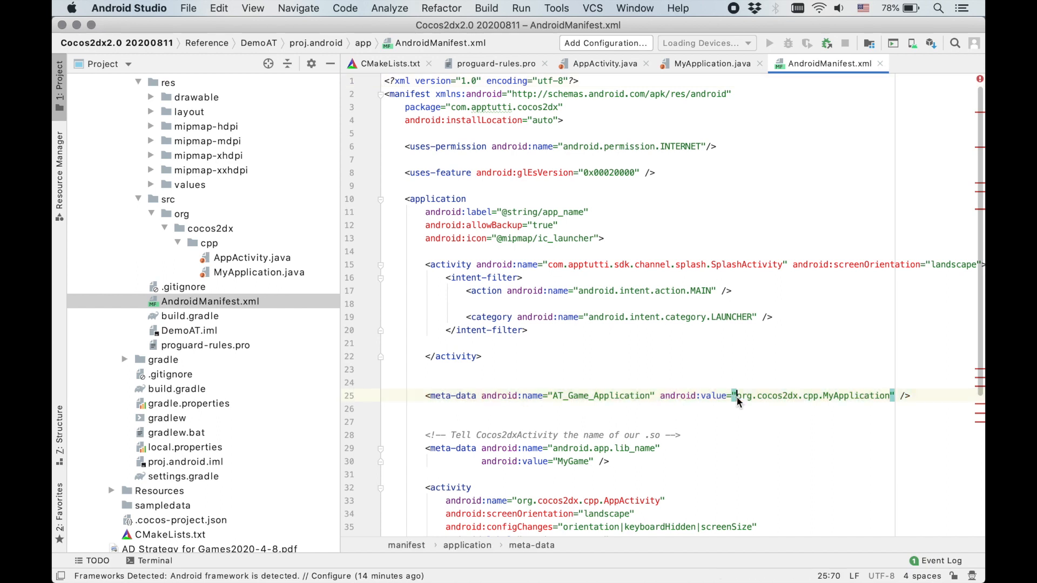
{"action": "double_click", "coordinate": [814, 395]}
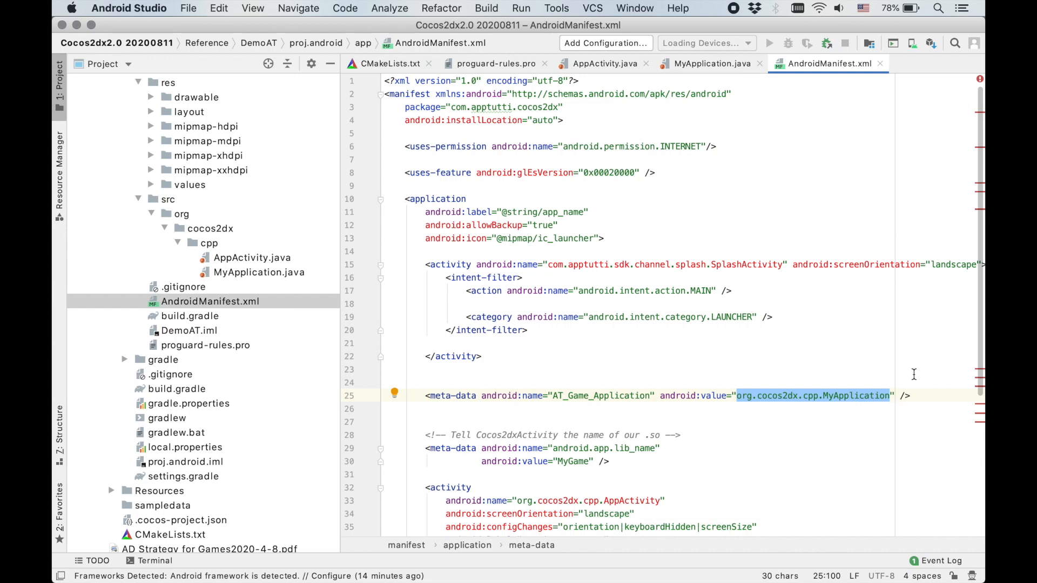
{"action": "mouse_move", "coordinate": [489, 282]}
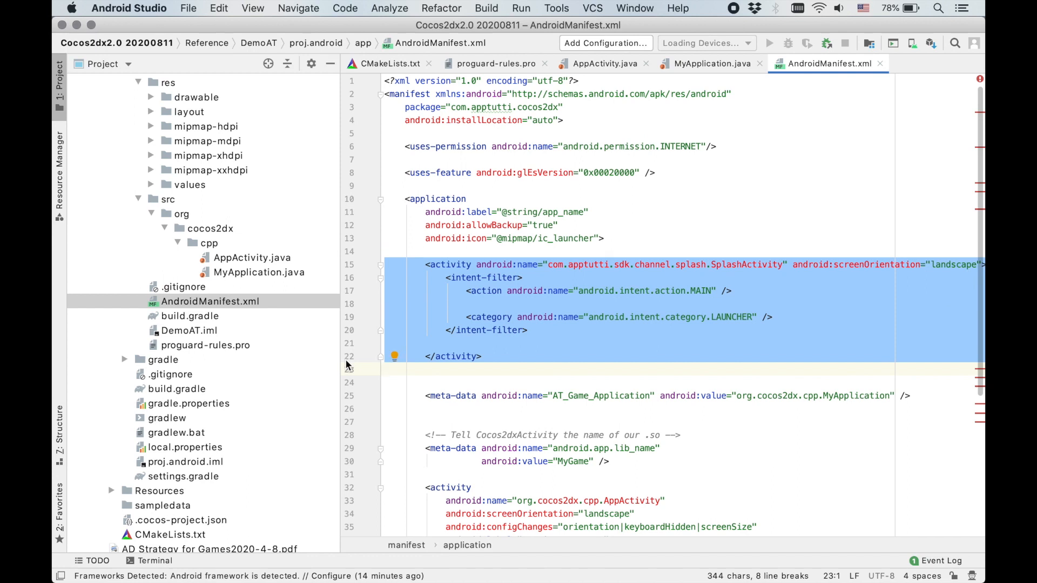
{"action": "left_click", "coordinate": [191, 185]}
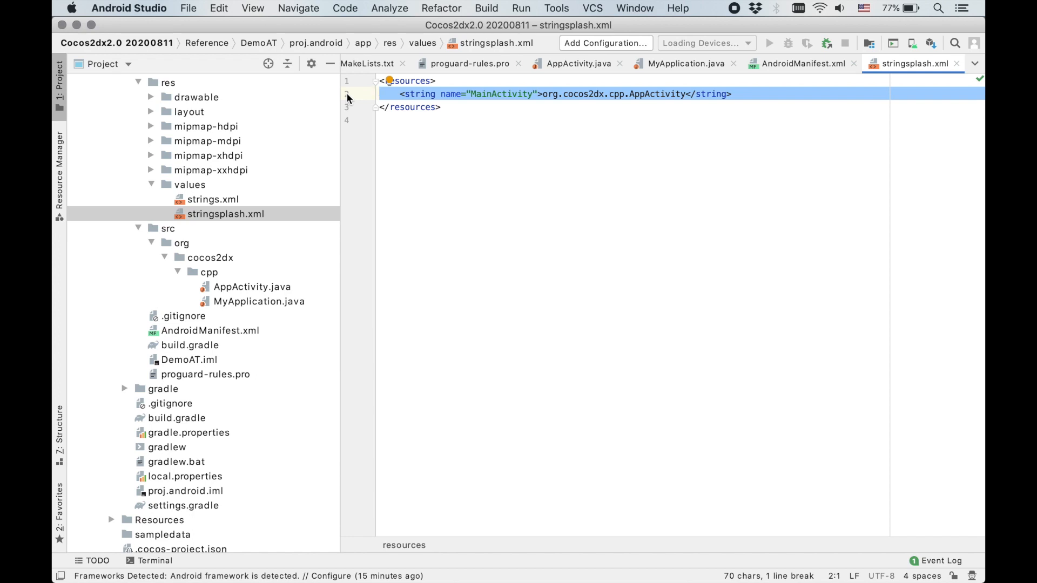
Scroll back up to the Classes folder and select HelloWorldScene.h
{"action": "scroll", "scroll_direction": "up", "scroll_amount": 3}
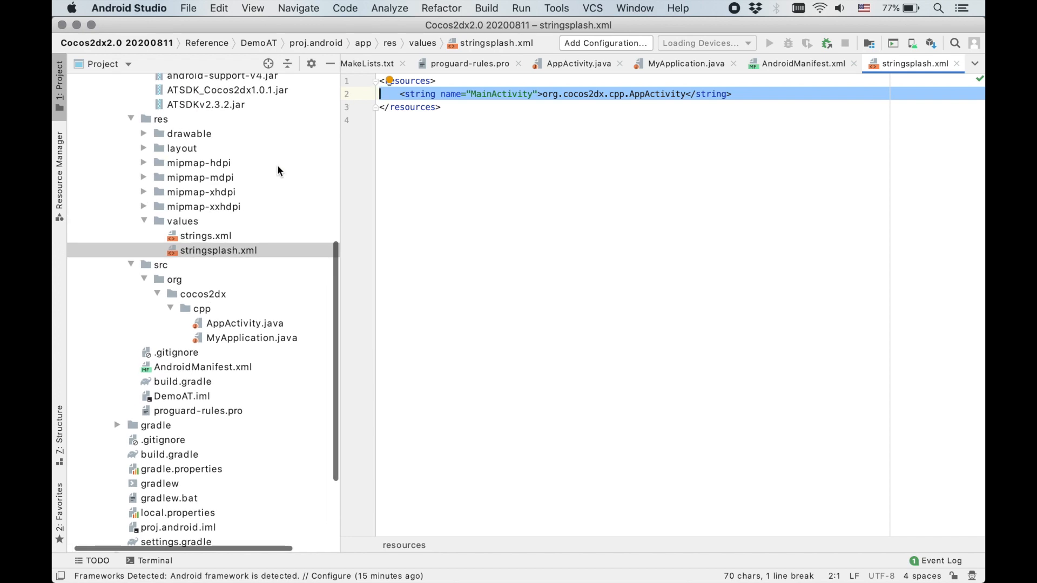
{"action": "scroll", "scroll_direction": "up", "scroll_amount": 3}
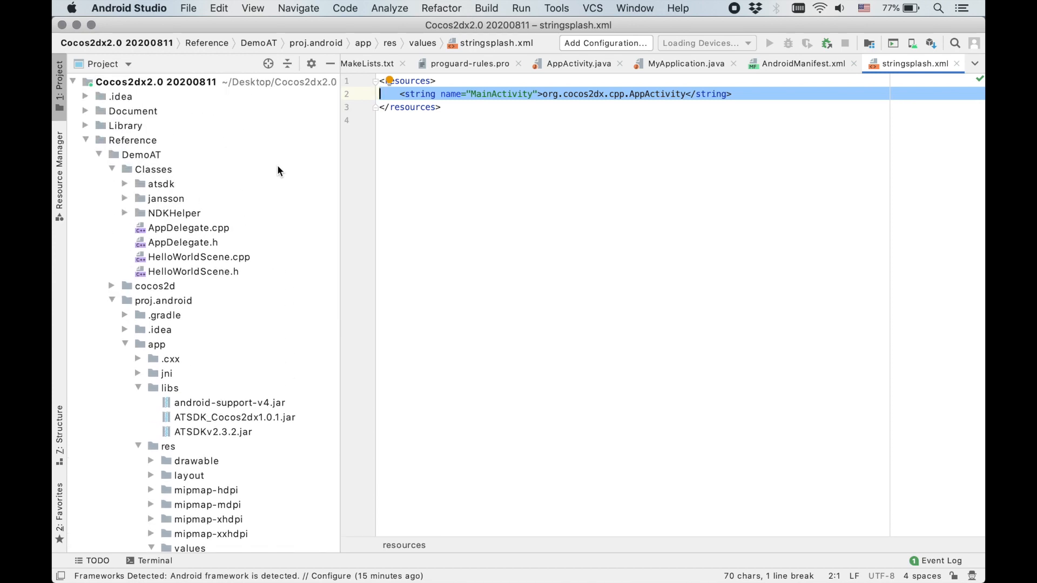
{"action": "left_click", "coordinate": [193, 271]}
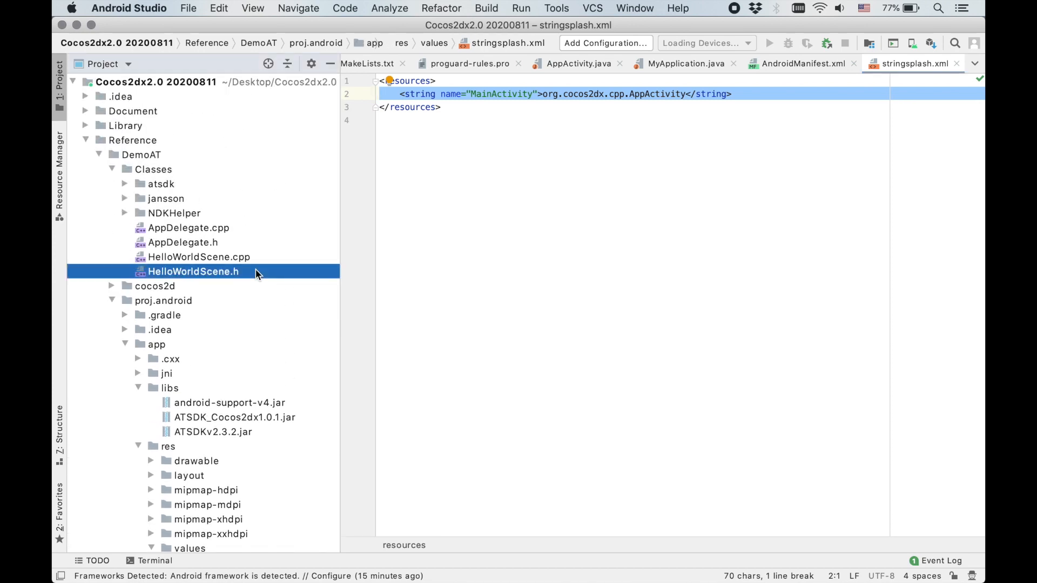
Add initSDK(this) plus OnInitSuc, OnVideoSuc, OnHideRewardVideoButton and OnExitSuc callbacks to HelloWorldScene.cpp
{"action": "double_click", "coordinate": [193, 271]}
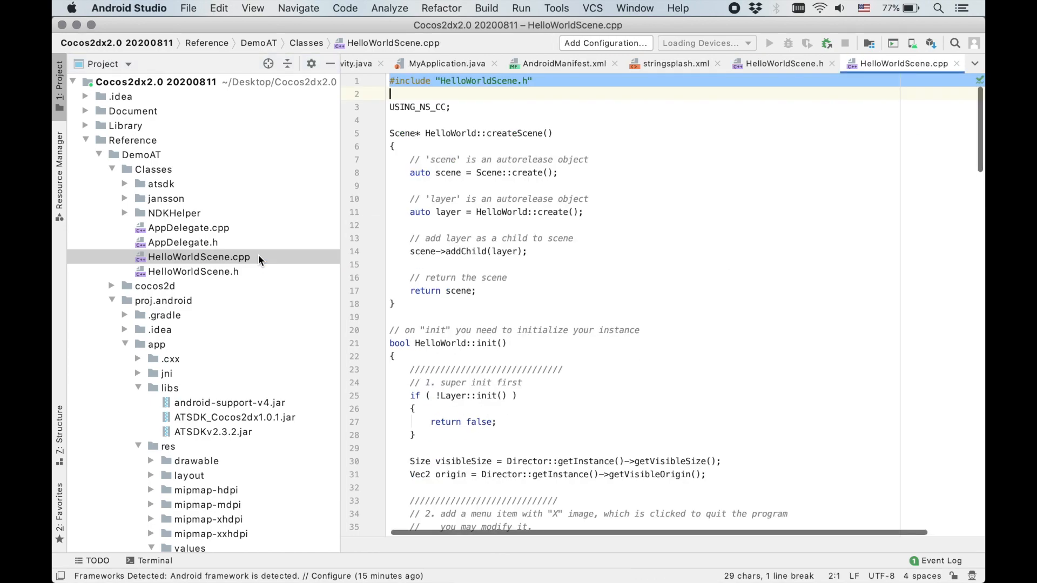
{"action": "scroll", "scroll_direction": "down", "scroll_amount": 3}
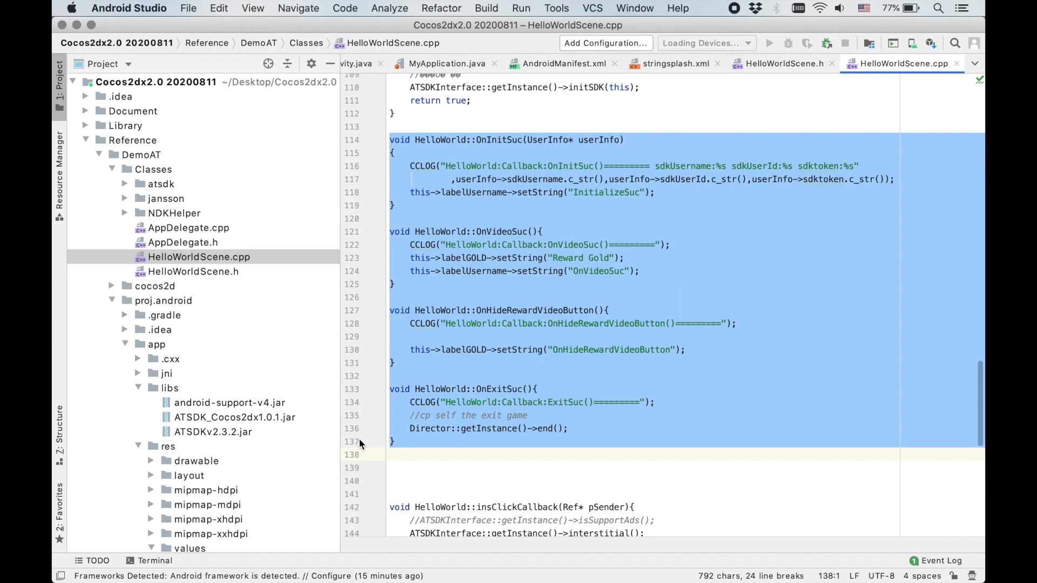
{"action": "scroll", "scroll_direction": "up", "scroll_amount": 3}
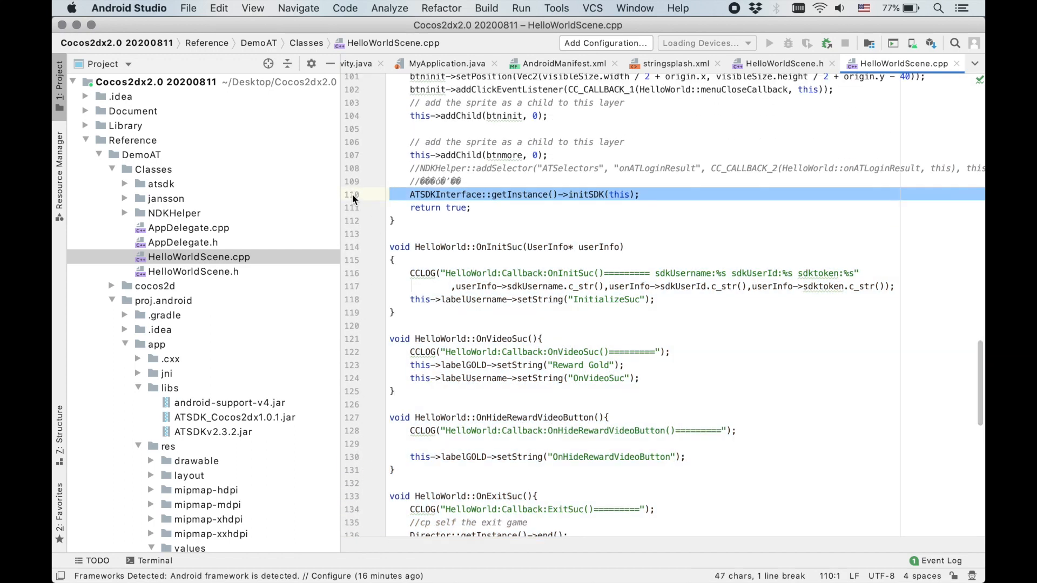
{"action": "scroll", "scroll_direction": "down", "scroll_amount": 3}
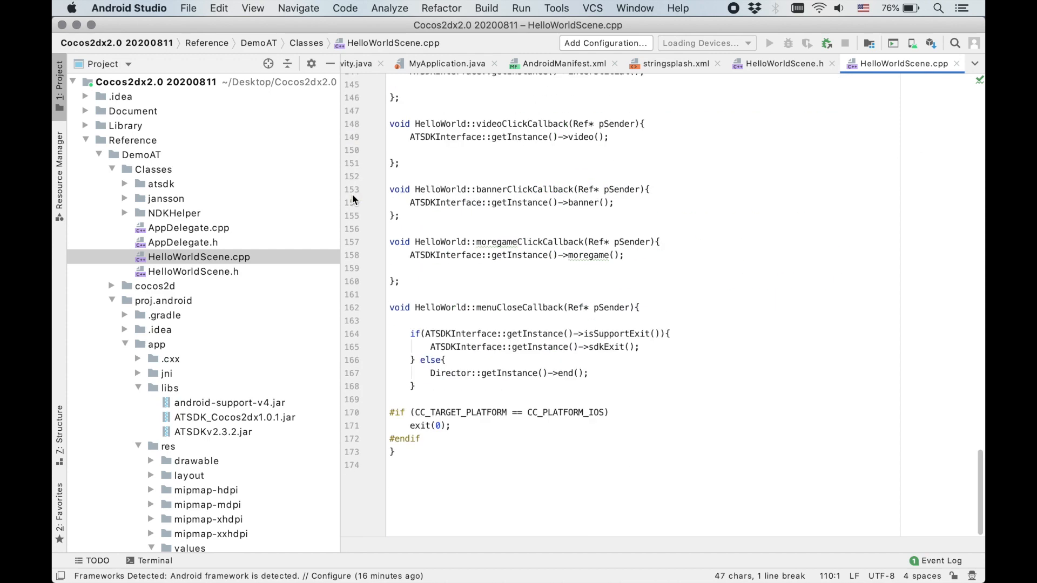